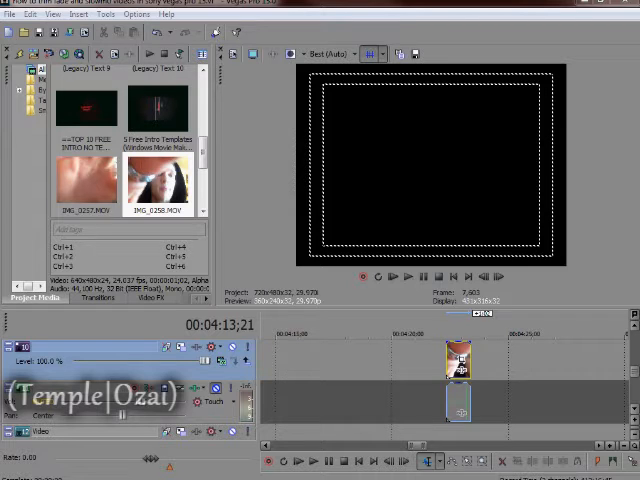
mouse_move(538, 380)
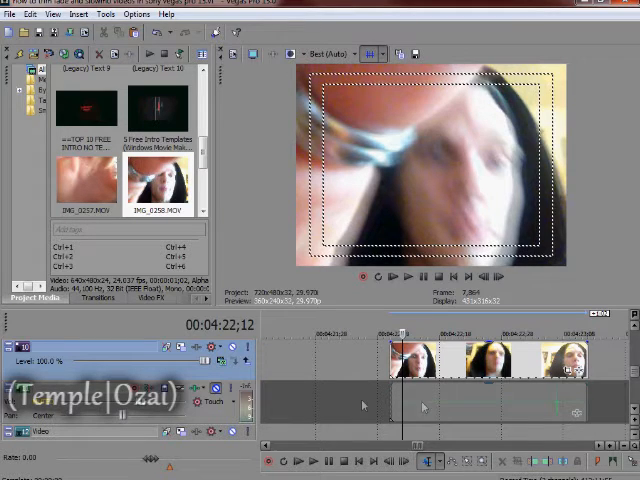
mouse_move(424, 408)
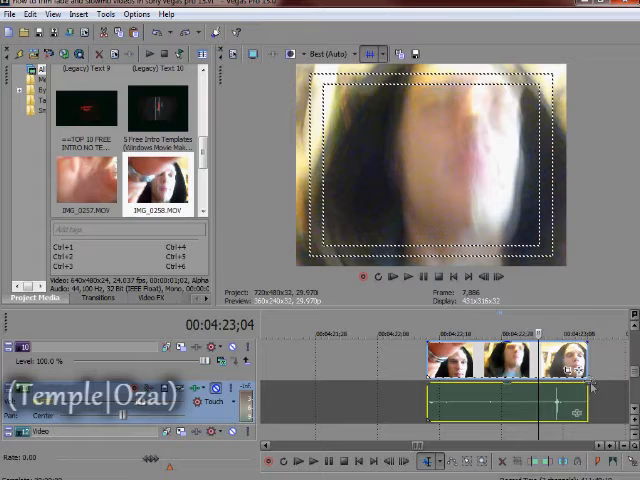
mouse_move(584, 404)
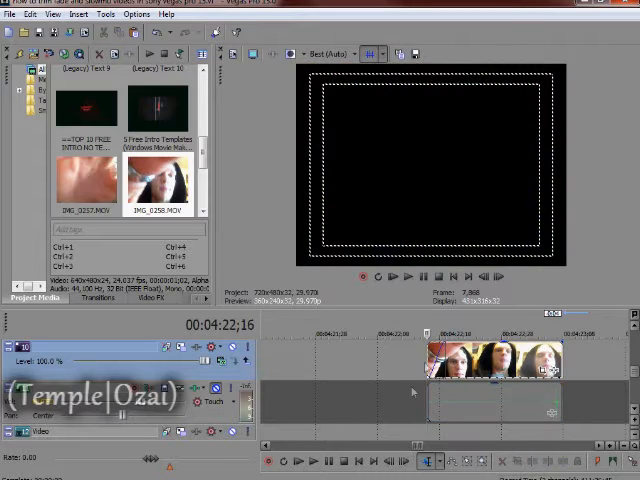
mouse_move(310, 460)
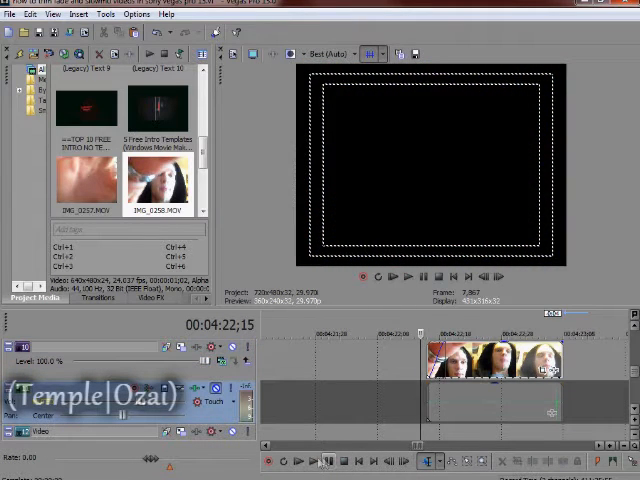
Play back the timeline after compressing the webcam clip to run faster
left_click(296, 460)
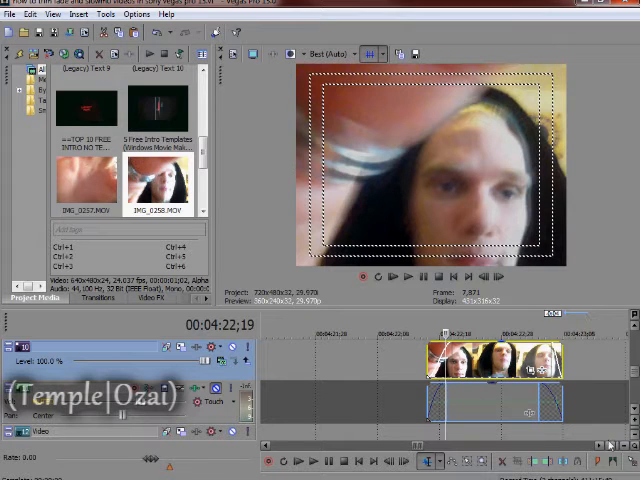
mouse_move(584, 368)
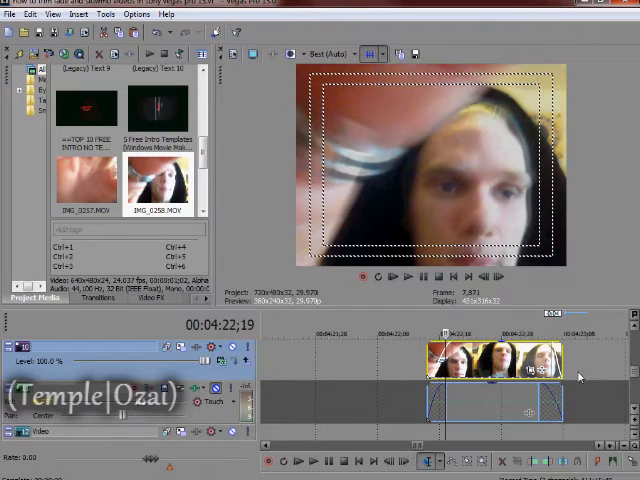
mouse_move(570, 376)
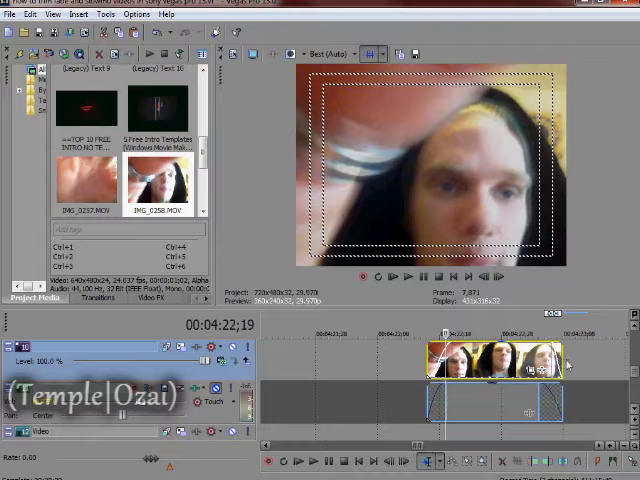
mouse_move(564, 362)
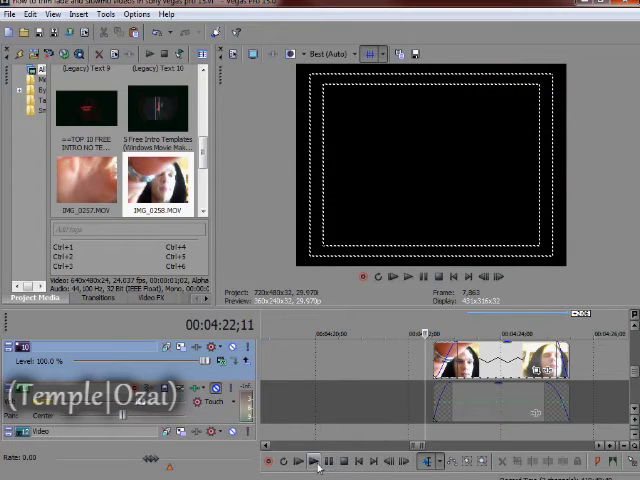
Play back the timeline after stretching the webcam clip to run more slowly
left_click(312, 460)
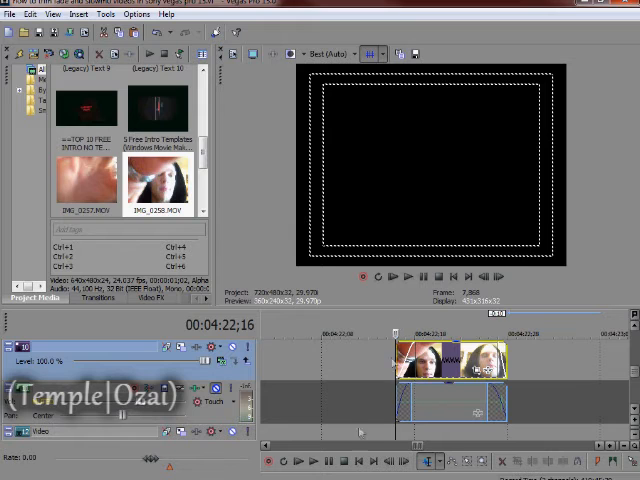
mouse_move(314, 460)
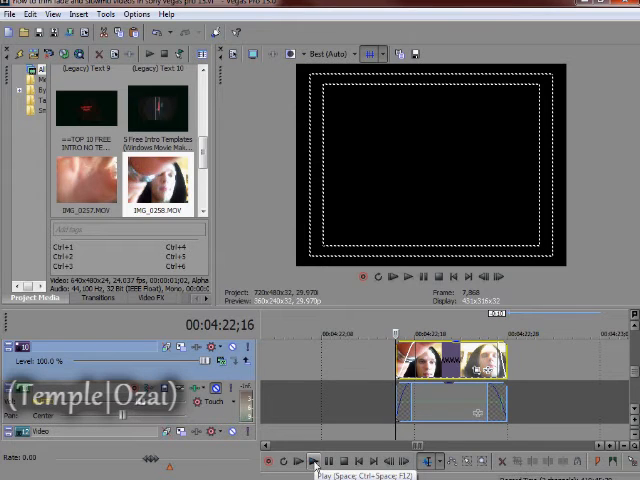
Play the sped-up webcam clip from the transport bar to check the result
left_click(314, 460)
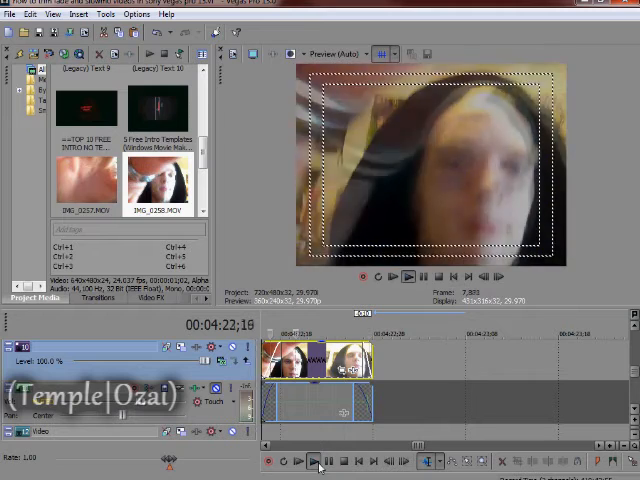
left_click(342, 460)
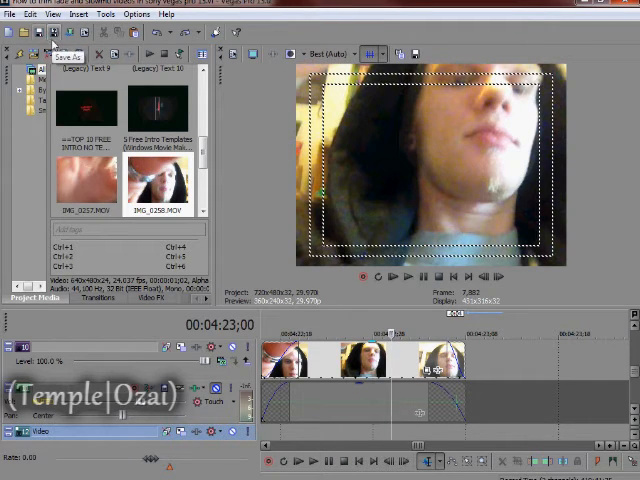
Undo the last change to the webcam clip via the Edit menu
left_click(28, 14)
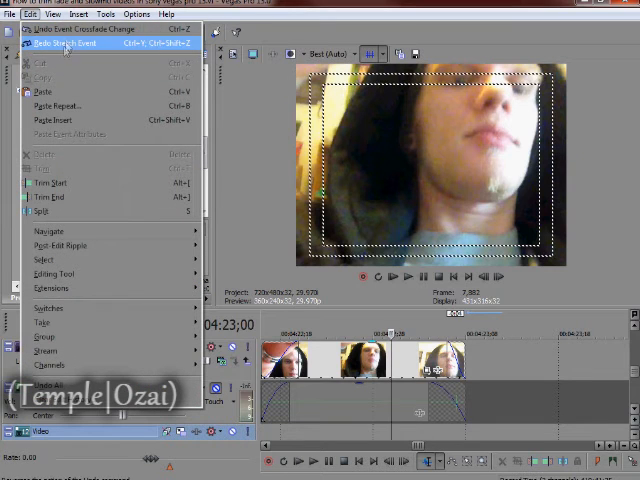
mouse_move(108, 76)
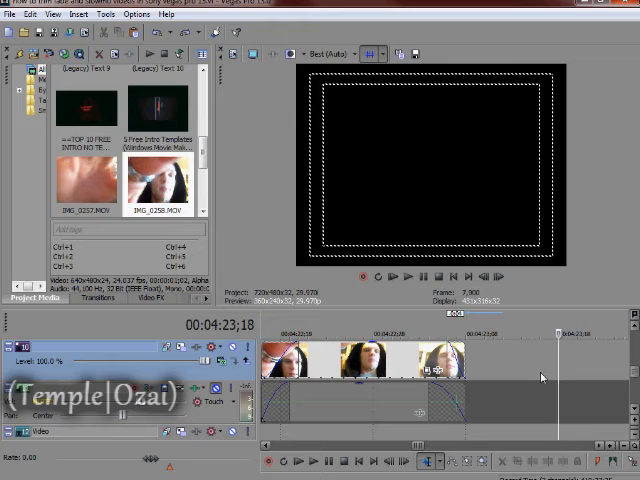
mouse_move(484, 408)
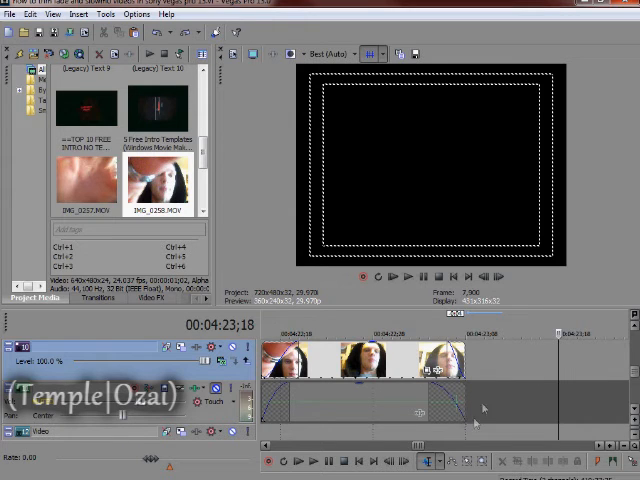